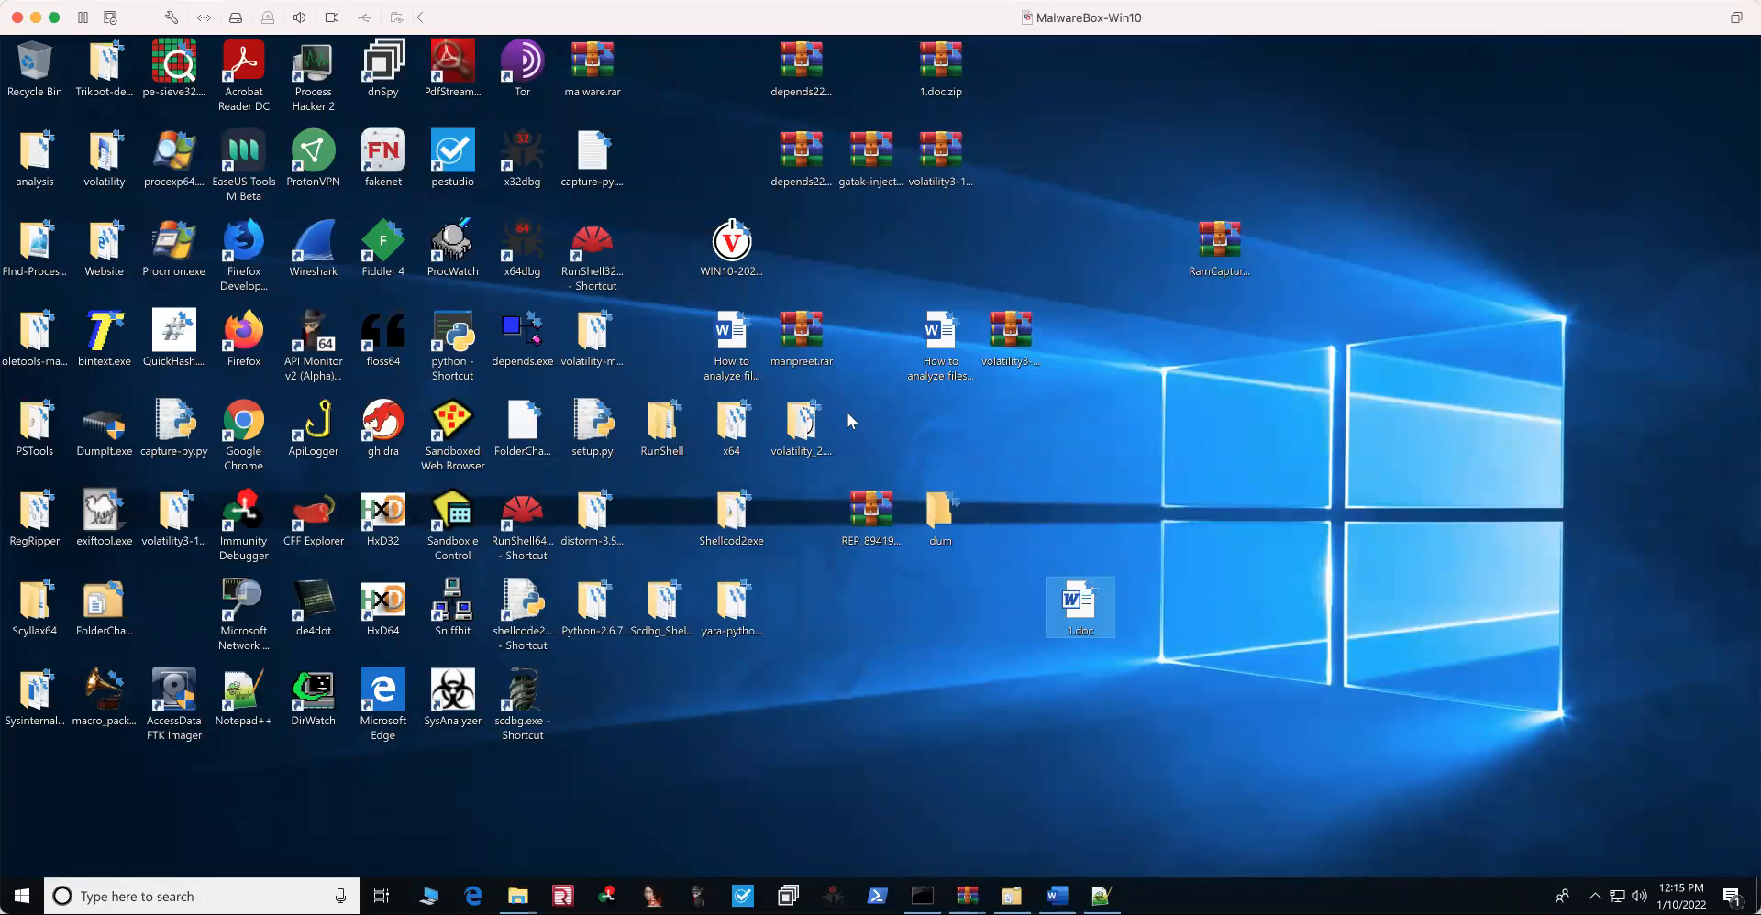
{"action": "mouse_move", "coordinate": [848, 418]}
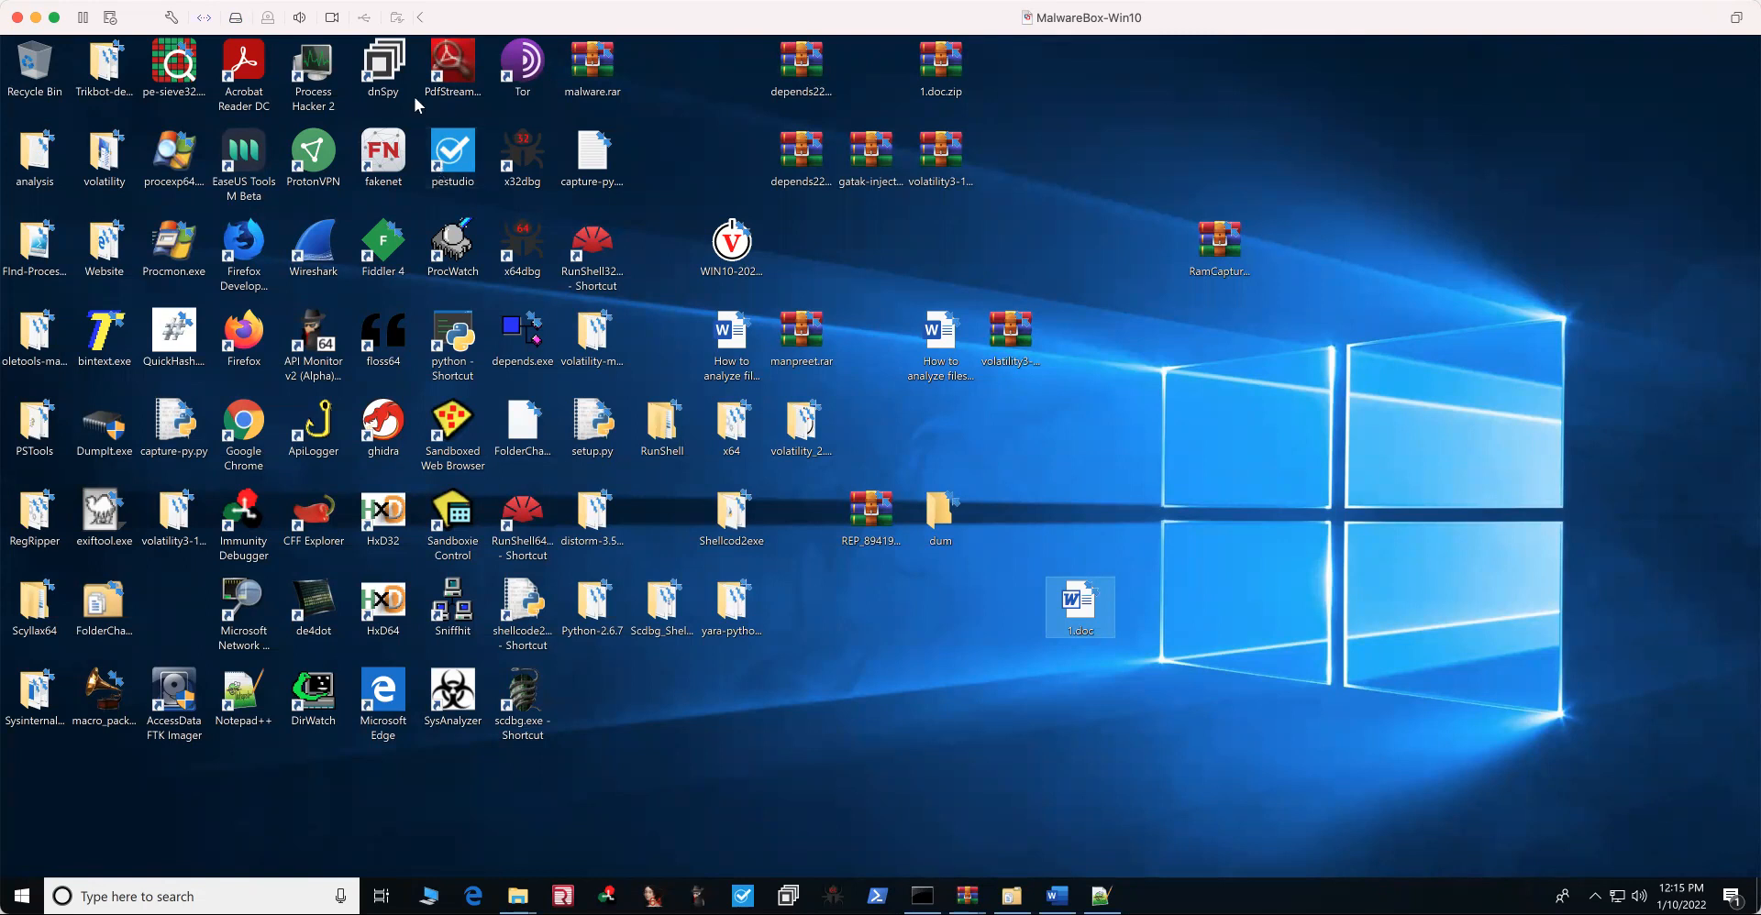
{"action": "mouse_move", "coordinate": [451, 147]}
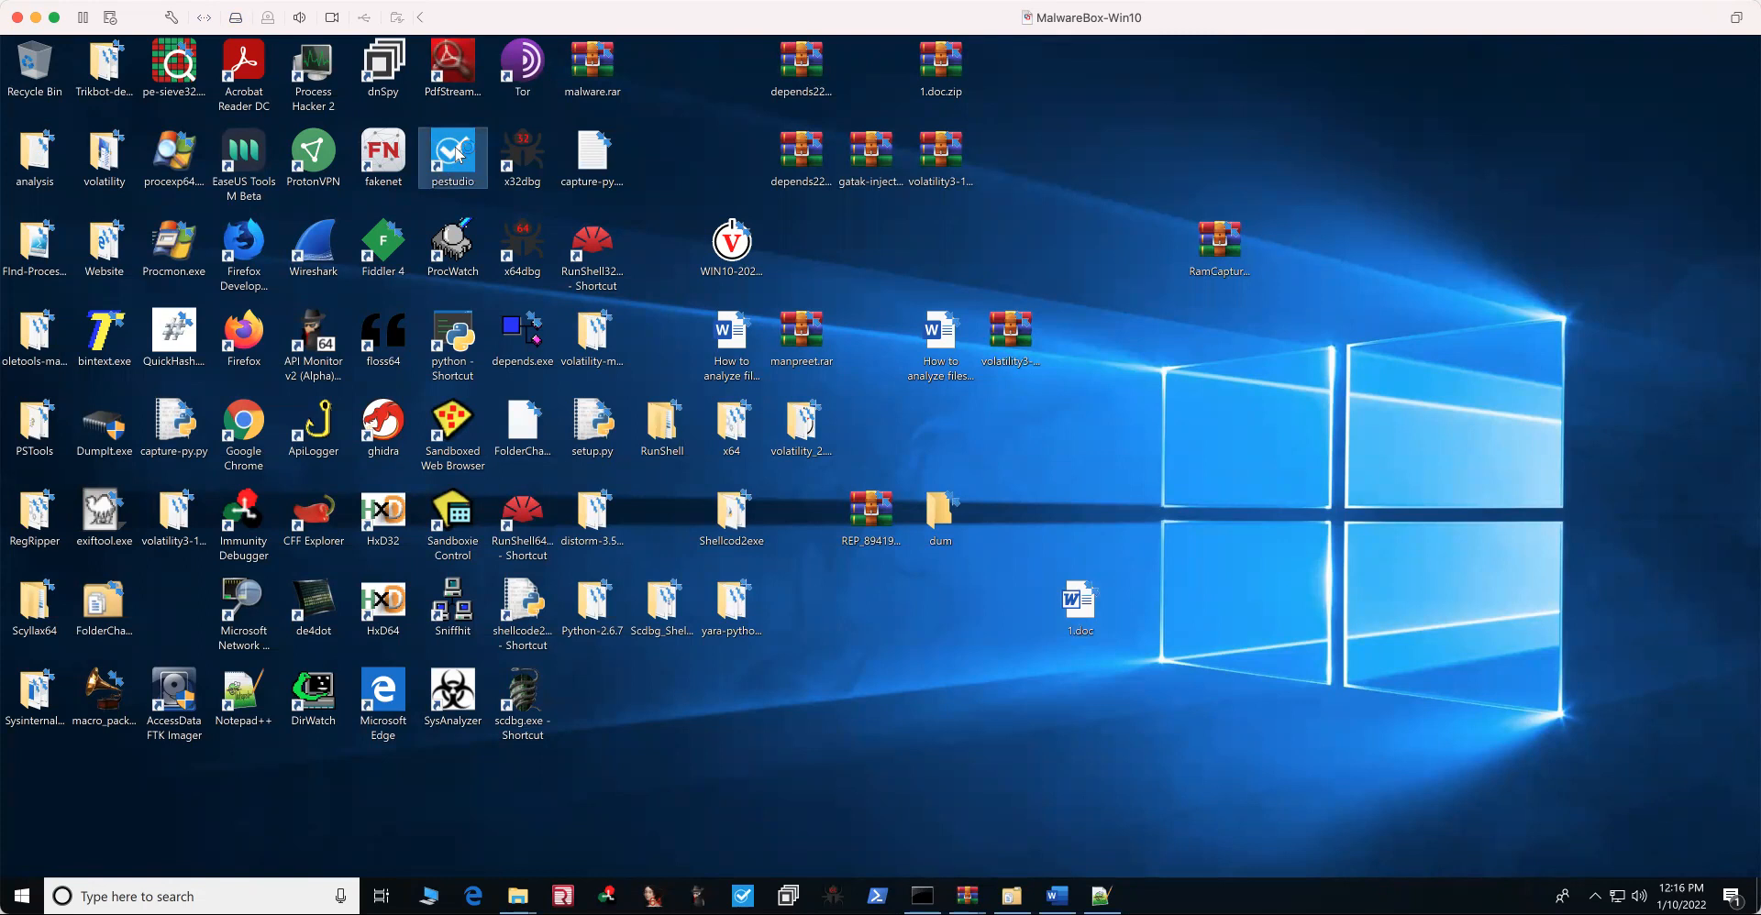
{"action": "mouse_move", "coordinate": [452, 151]}
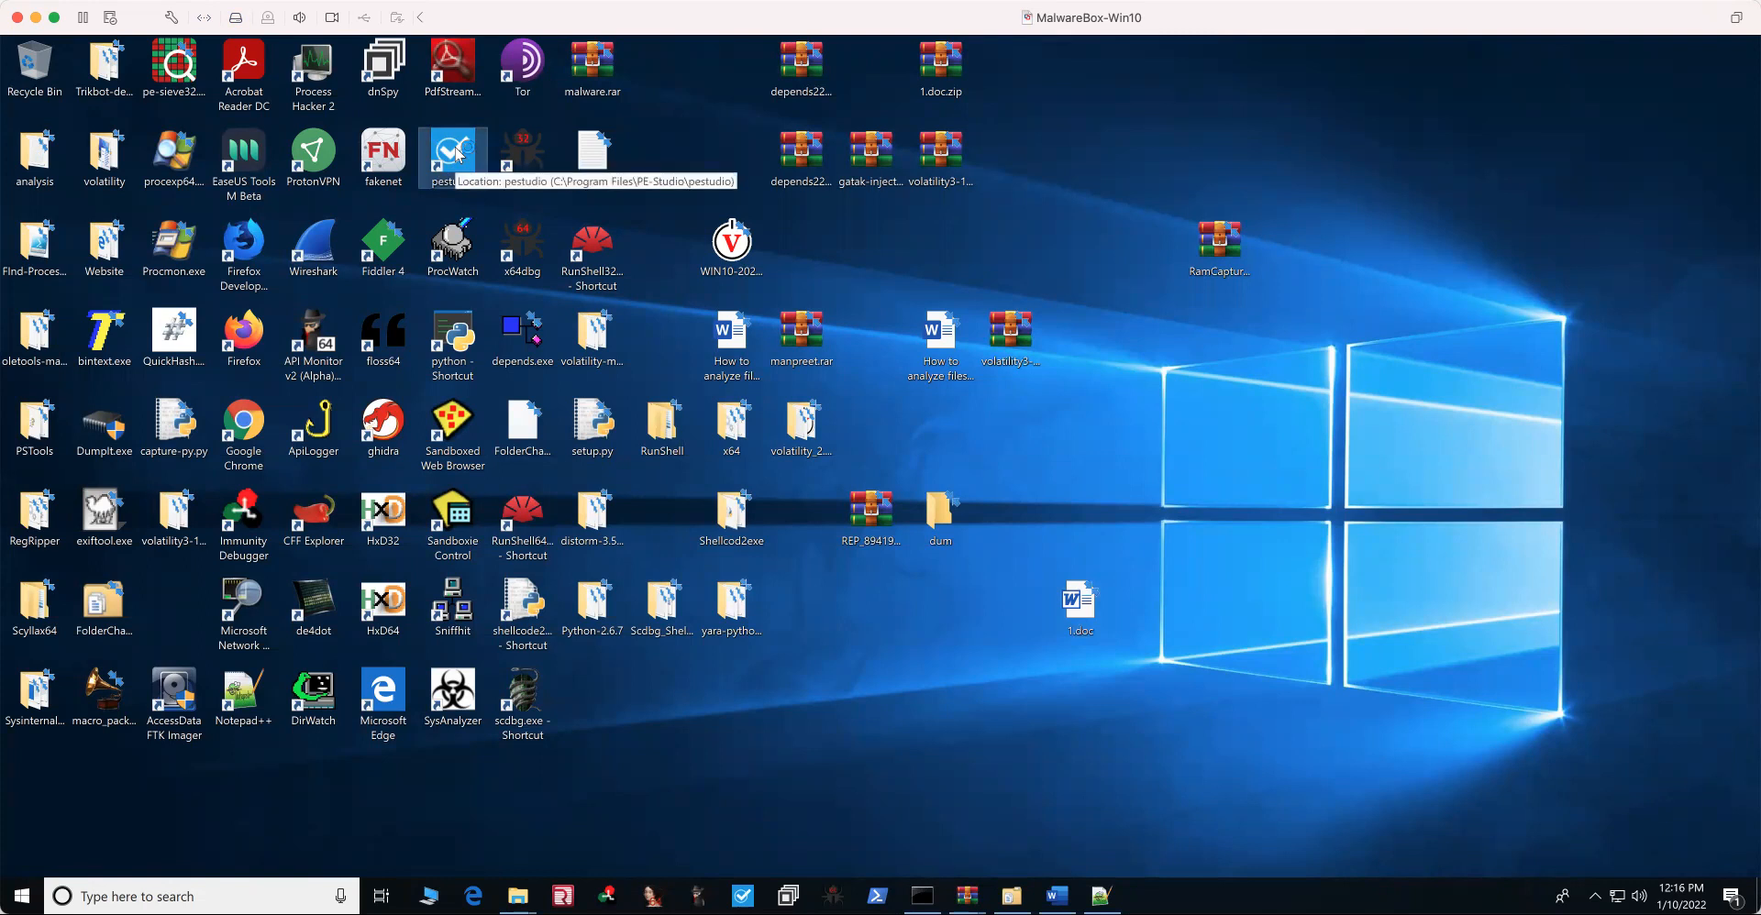
- Launch pestudio from its desktop shortcut to get an empty analysis window
{"action": "double_click", "coordinate": [452, 150]}
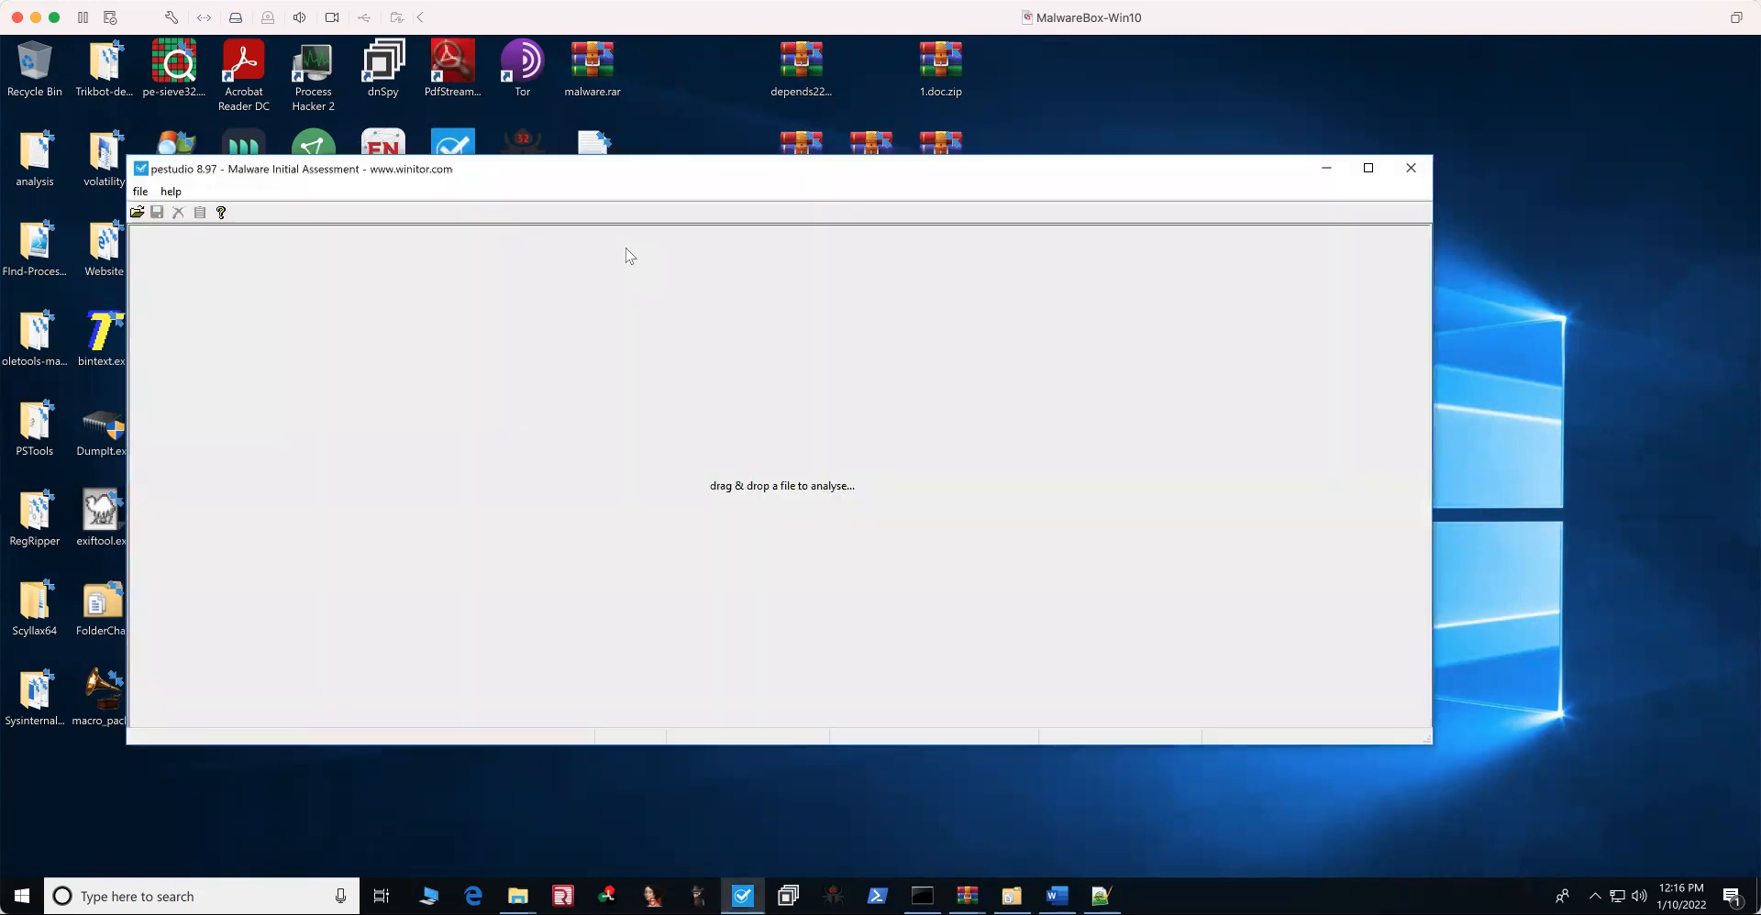
{"action": "mouse_move", "coordinate": [1430, 286]}
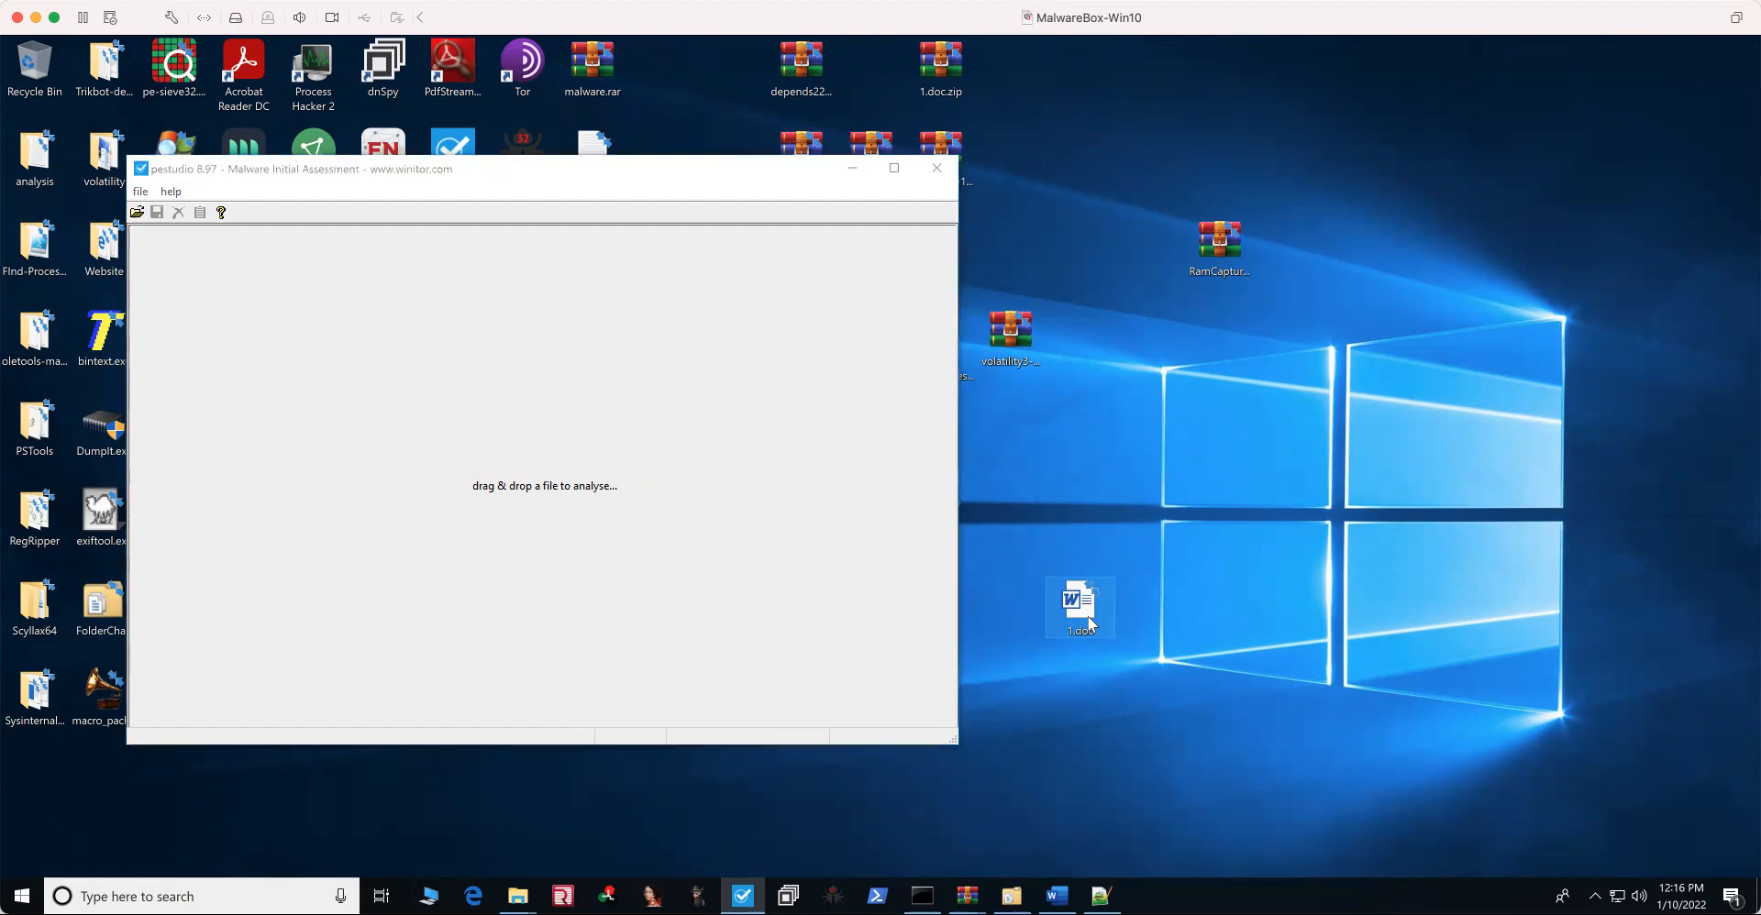
- Load 1.doc by dragging it in, showing its md5, sha1, sha256, 85135-byte size and 7.953 entropy
{"action": "left_click_drag", "start_coordinate": [1079, 607], "coordinate": [544, 485]}
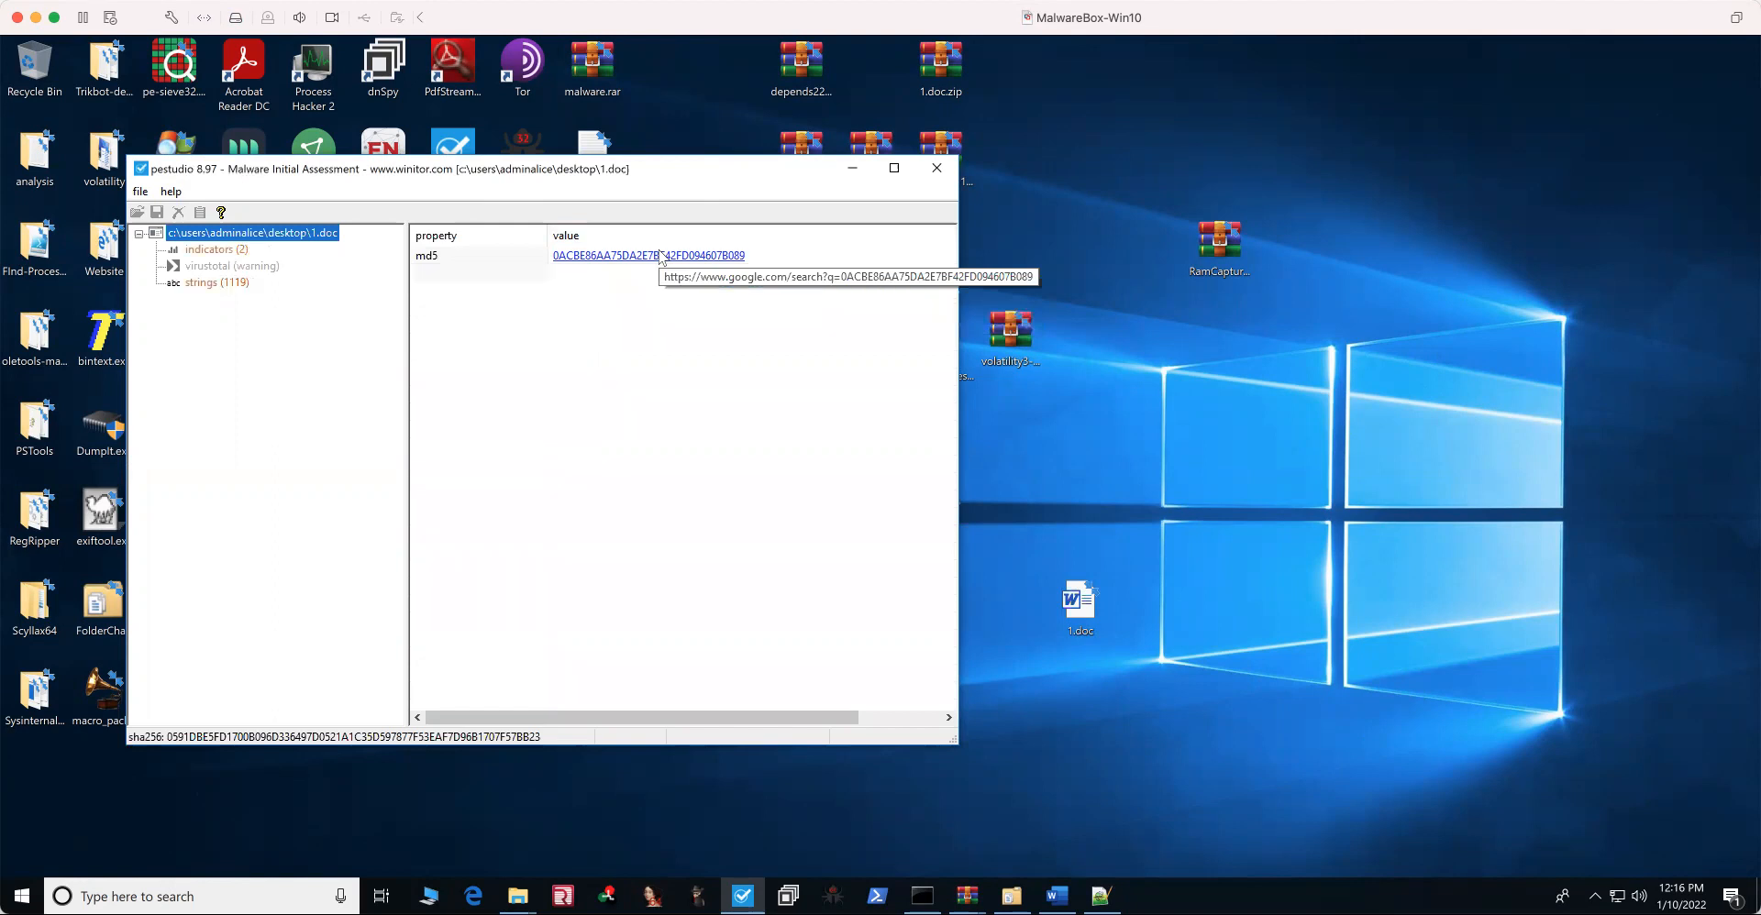
{"action": "left_click", "coordinate": [252, 232]}
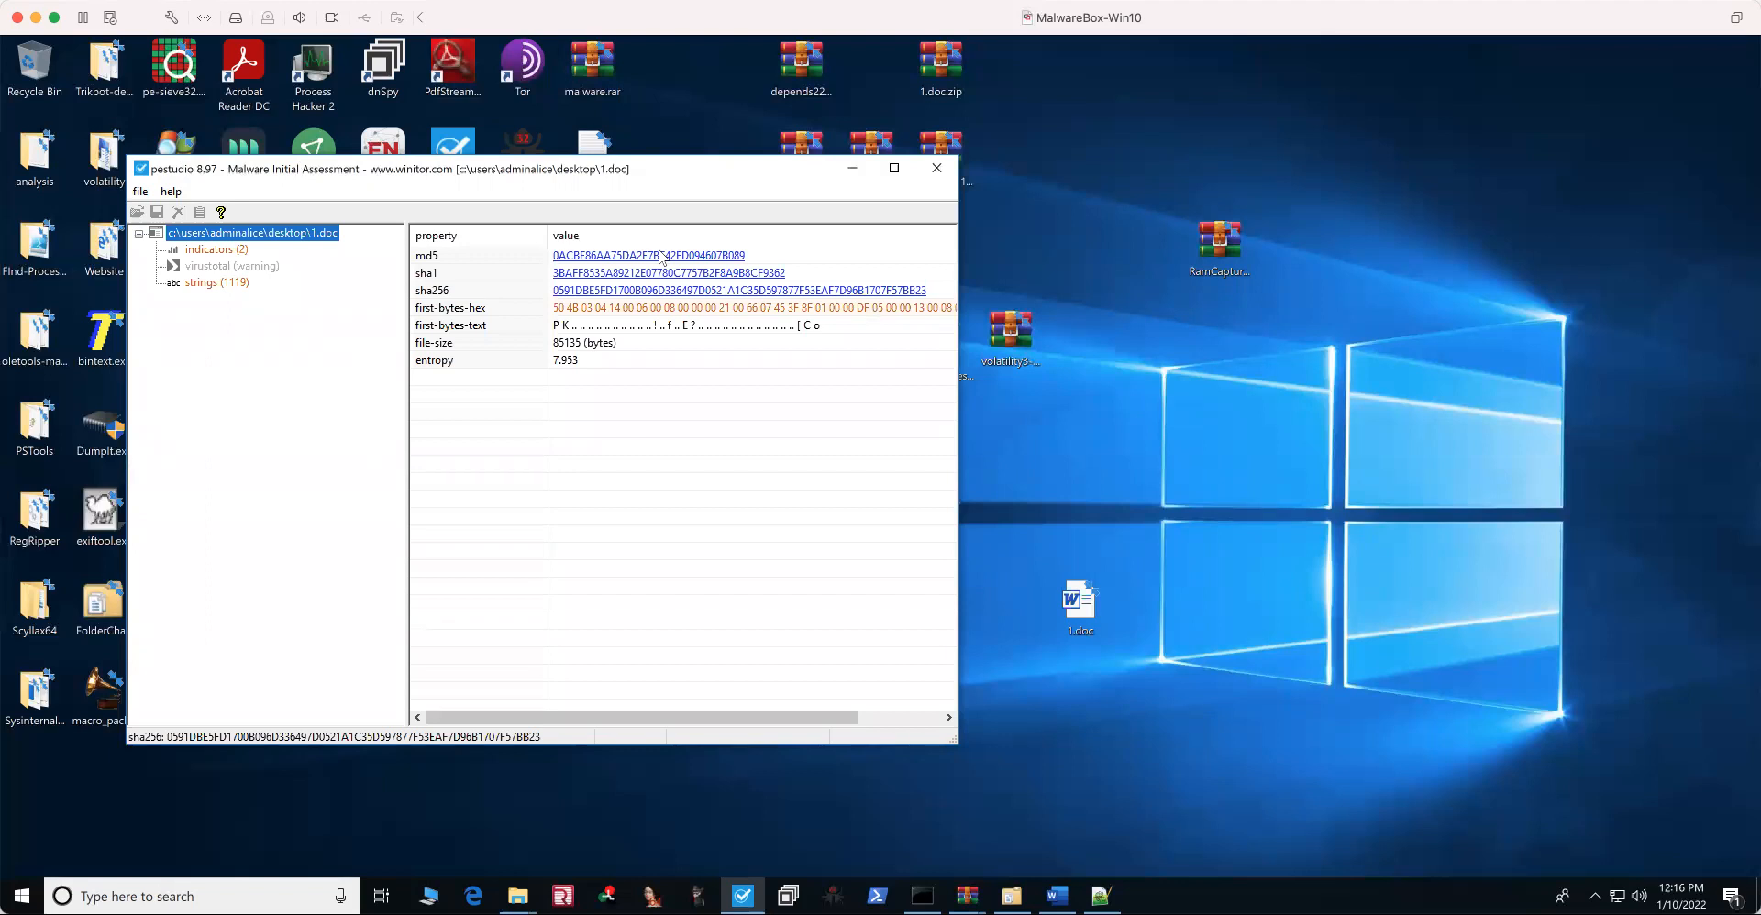
{"action": "mouse_move", "coordinate": [1065, 332]}
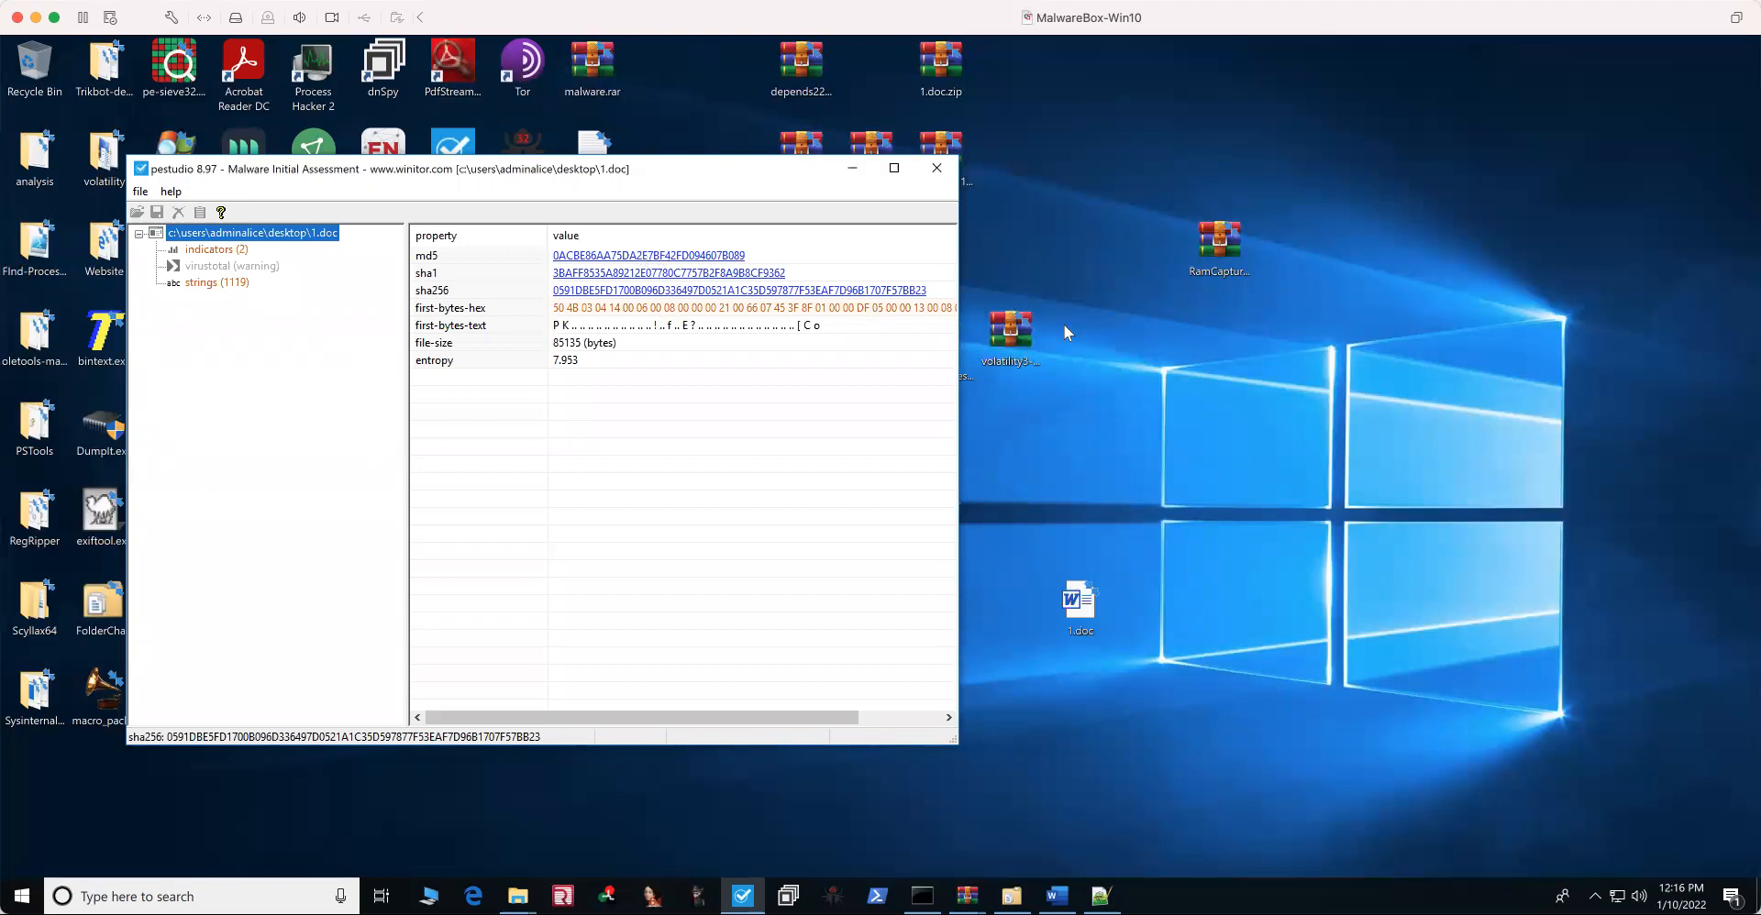
{"action": "mouse_move", "coordinate": [1027, 9]}
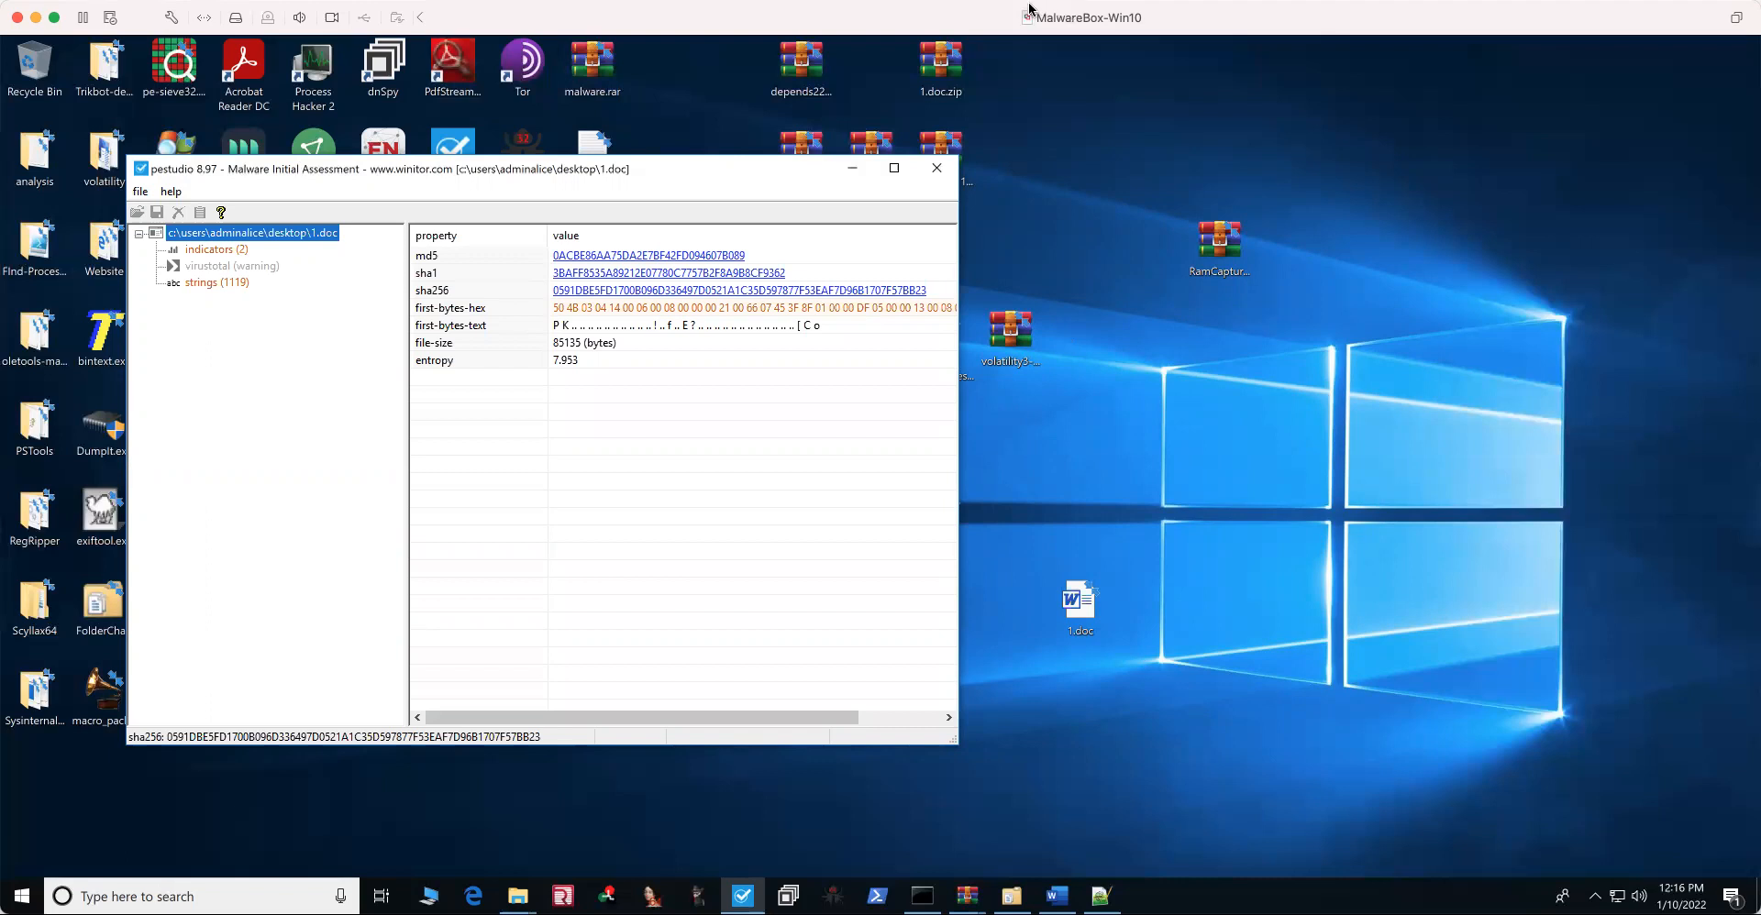